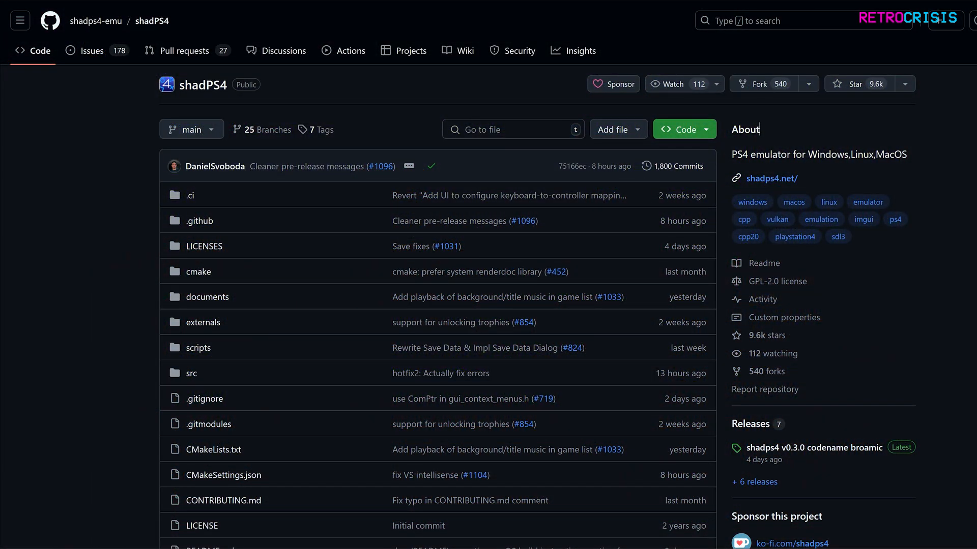
Open the 'shadps4 v0.3.0 codename broamic' release and scroll to its Assets list.
scroll(down, 3)
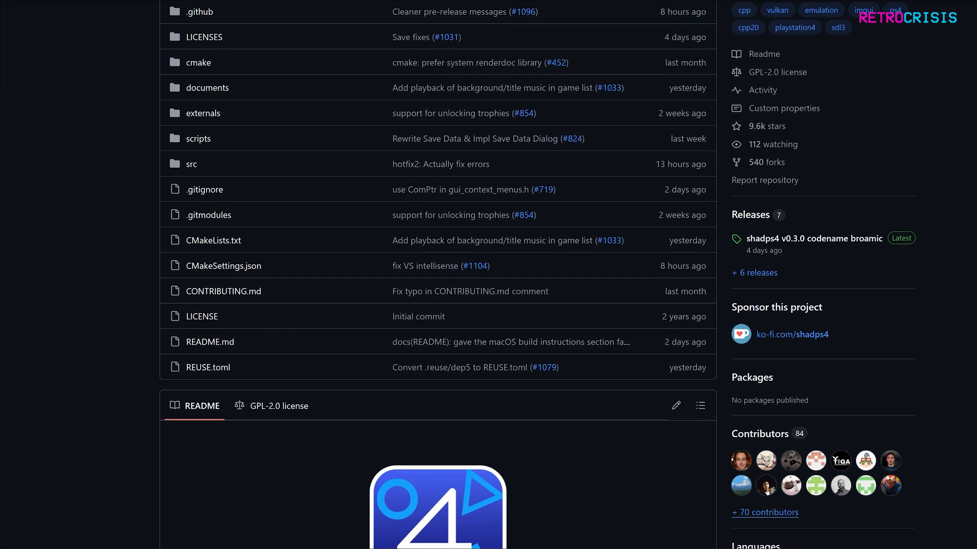
mouse_move(813, 239)
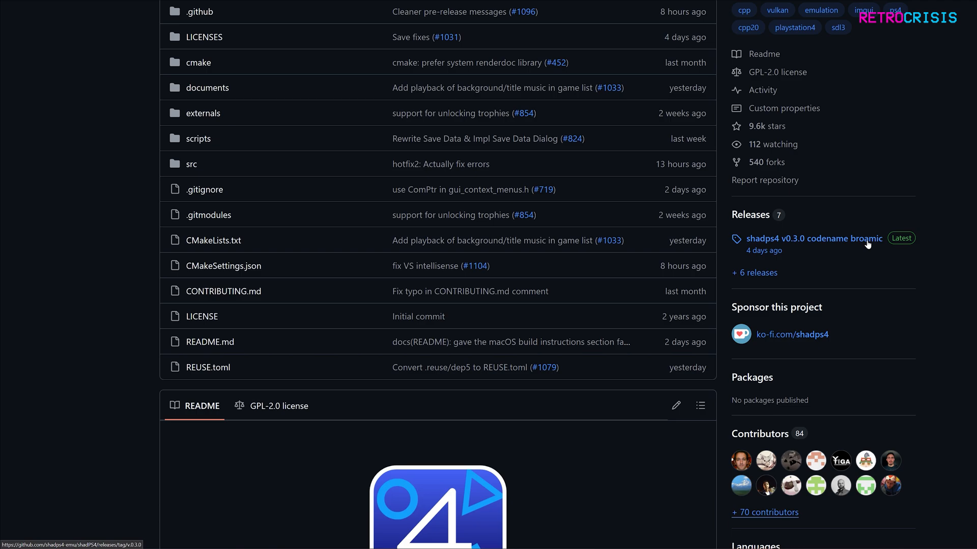
click(813, 239)
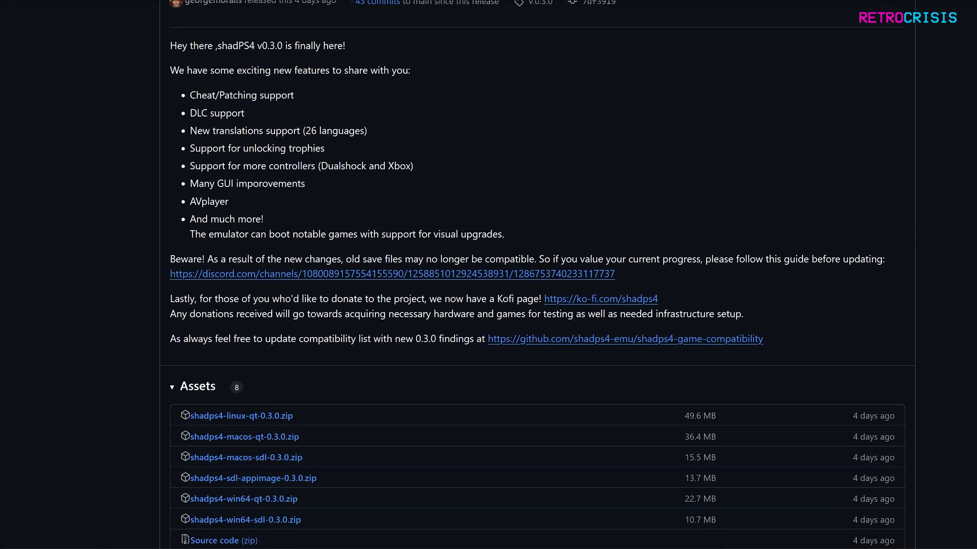
scroll(down, 3)
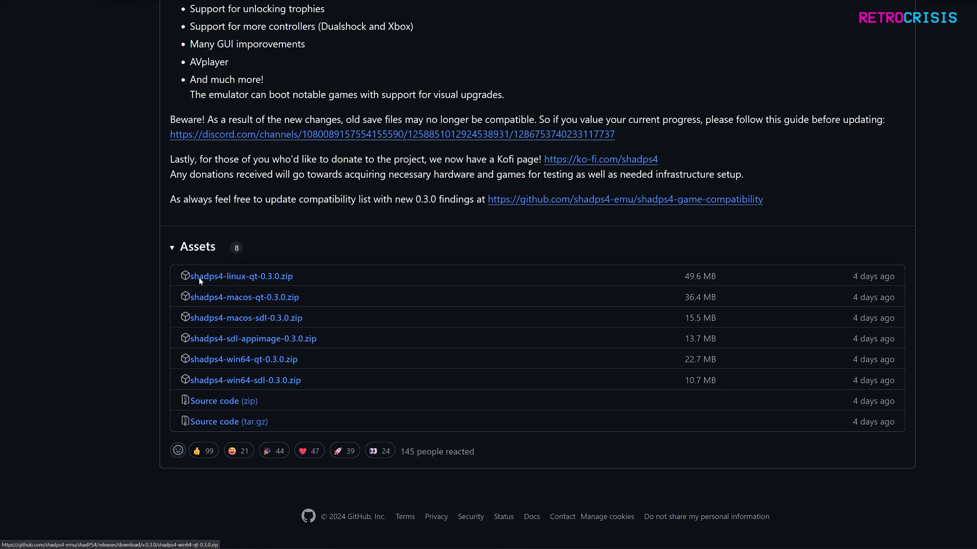
mouse_move(324, 284)
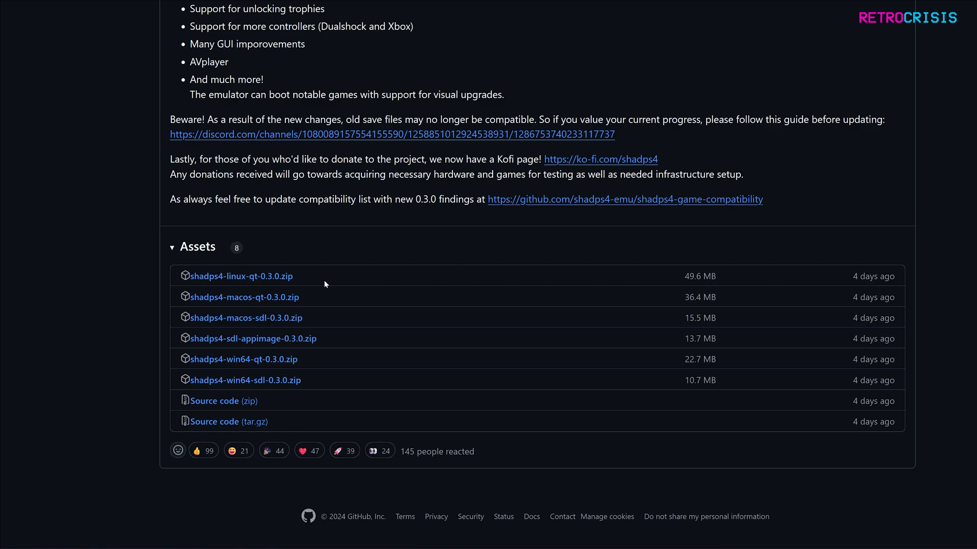
mouse_move(323, 276)
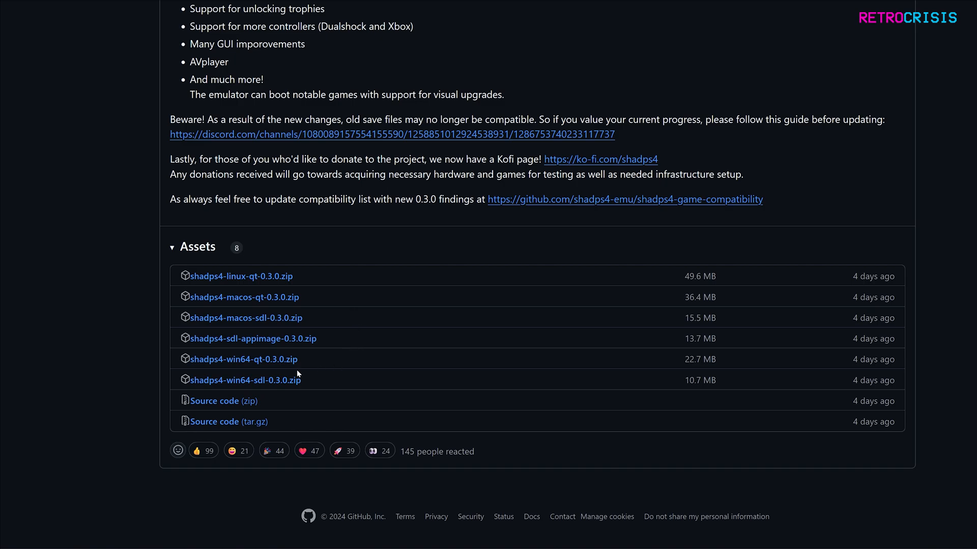
mouse_move(216, 367)
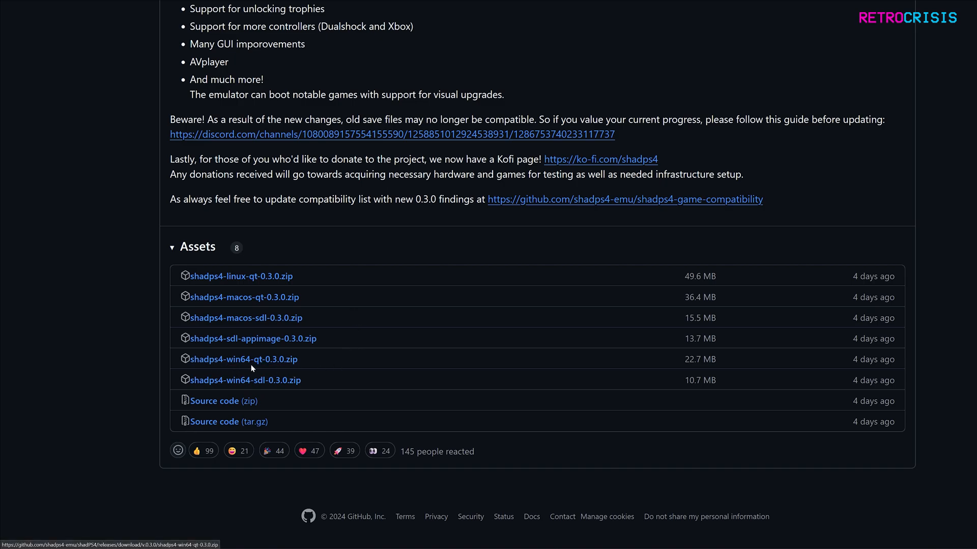
mouse_move(243, 359)
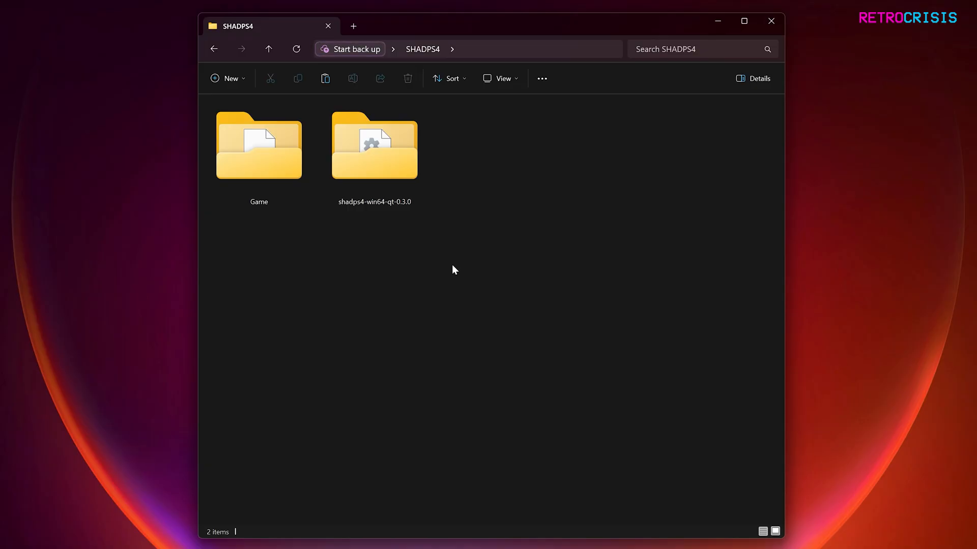
mouse_move(346, 232)
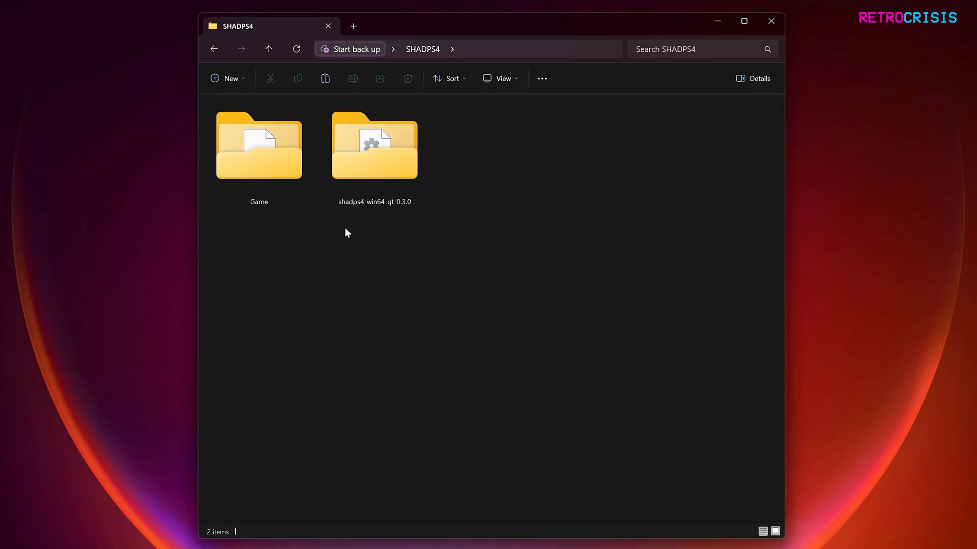
click(258, 146)
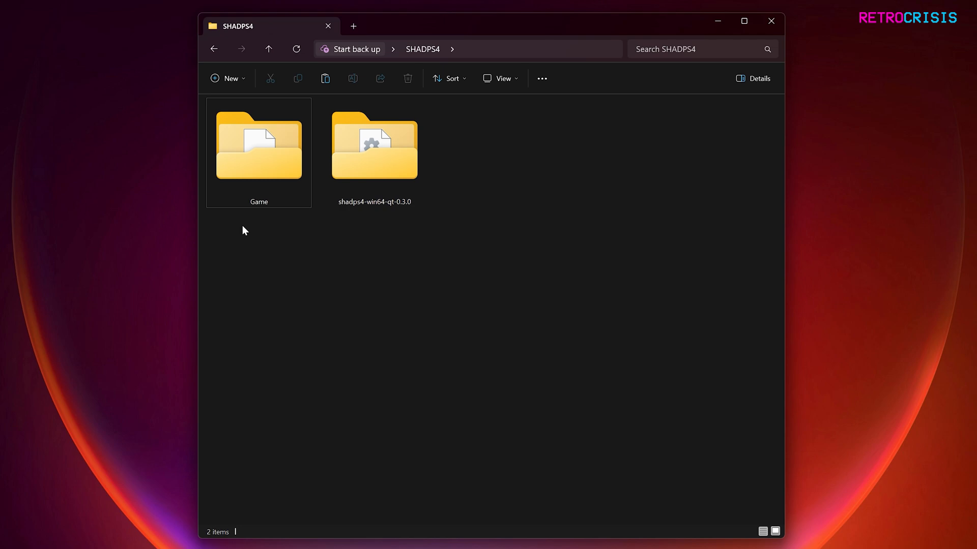
click(402, 253)
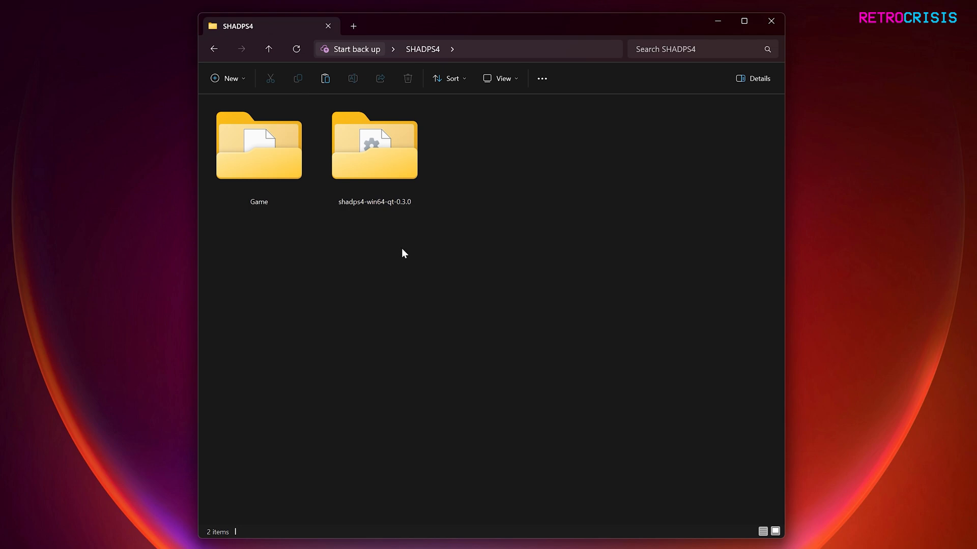
mouse_move(514, 169)
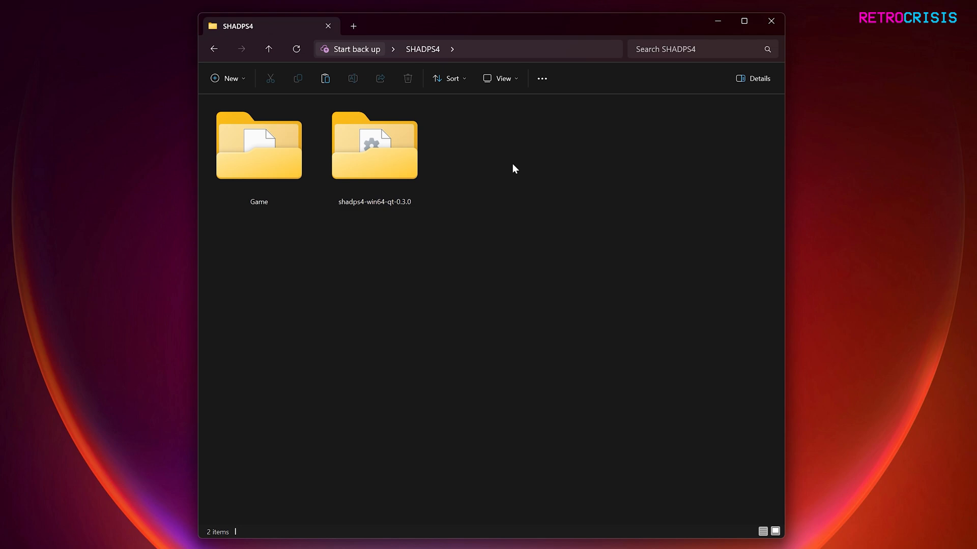
mouse_move(505, 160)
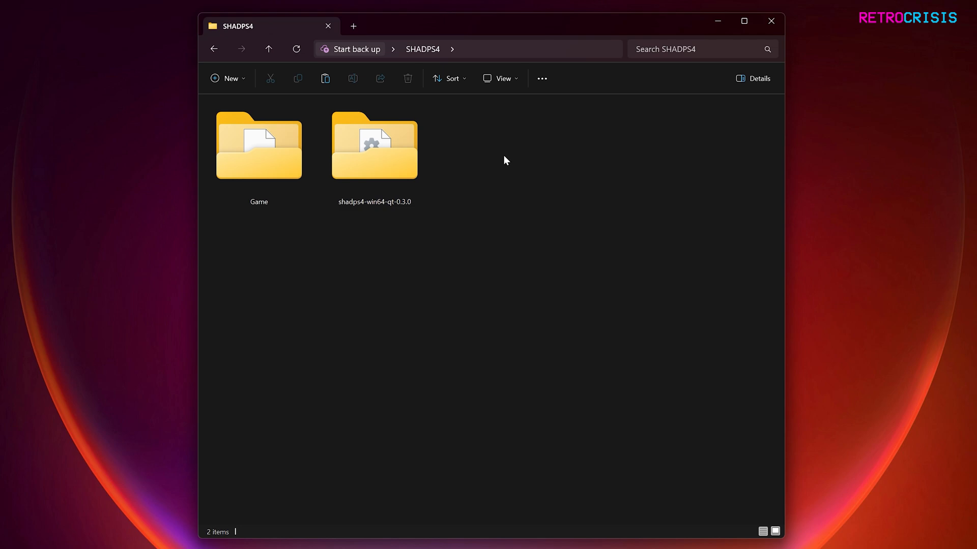
mouse_move(488, 155)
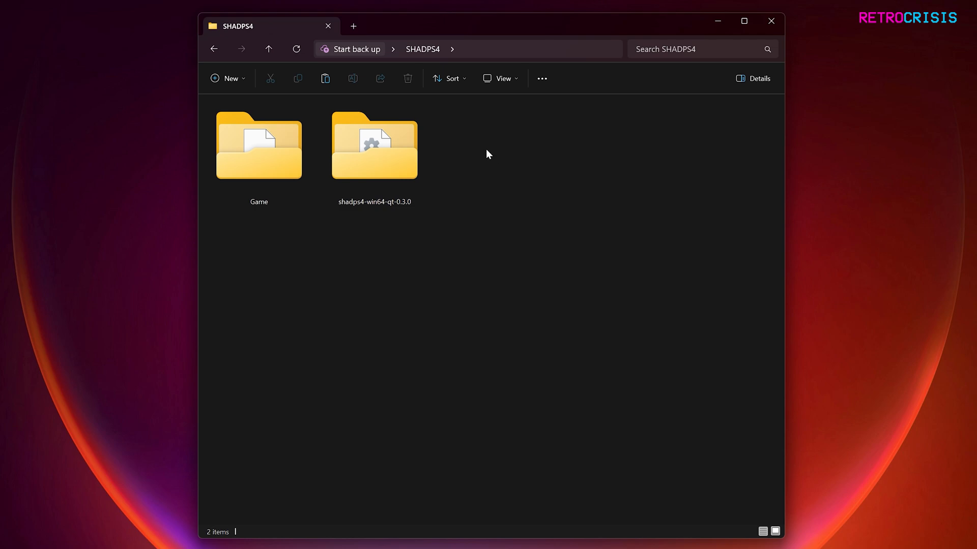
mouse_move(467, 146)
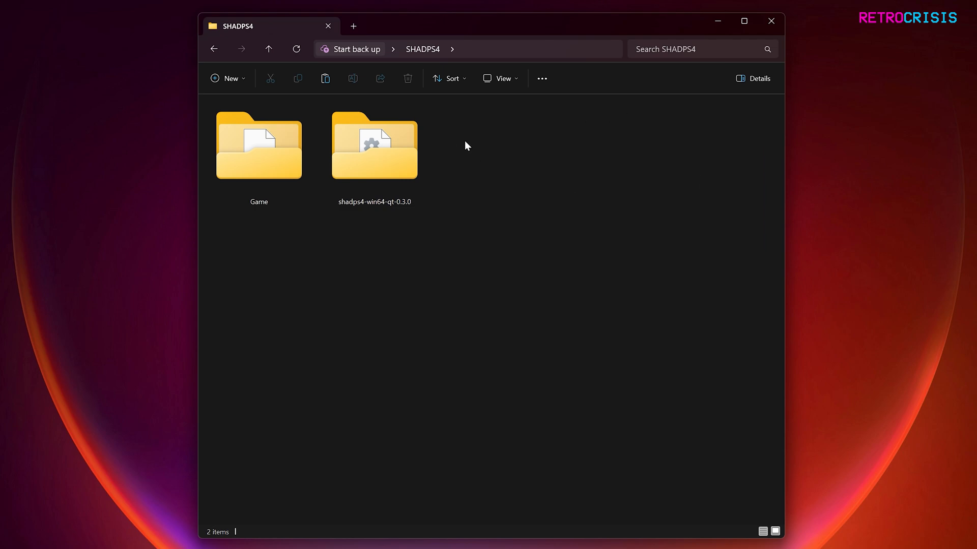
Create an 'Installed Games' folder in SHADPS4, then run shadPS4.exe from shadps4-win64-qt-0.3.0.
right_click(467, 146)
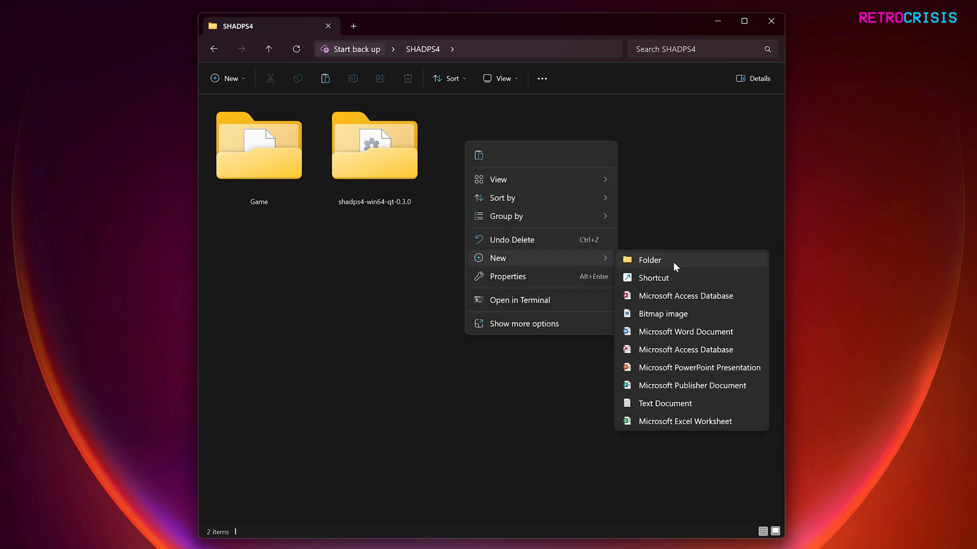
click(650, 259)
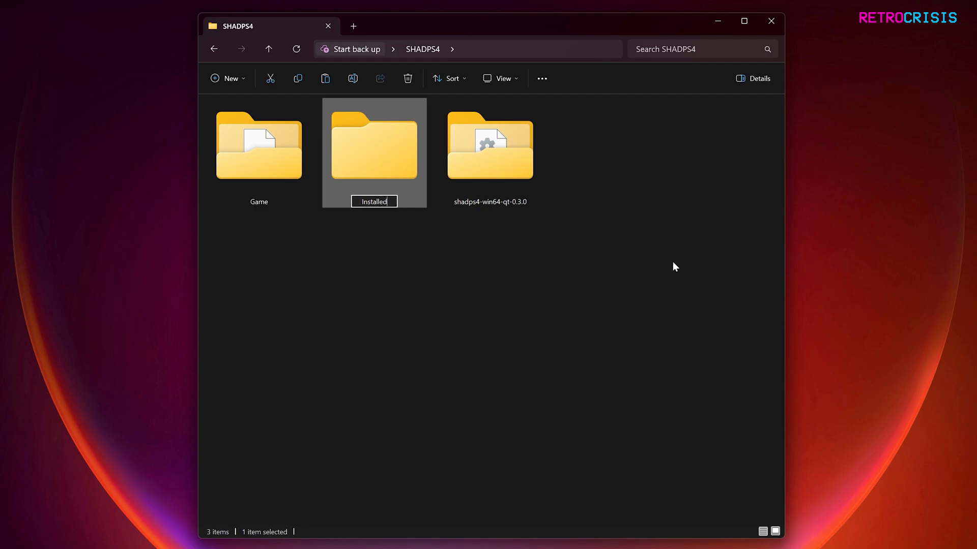
text(Games)
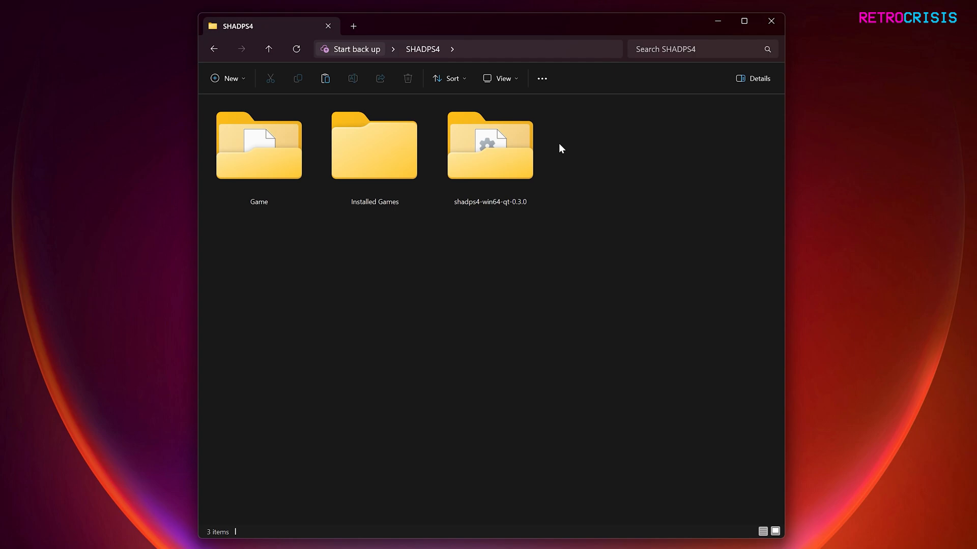
double_click(490, 146)
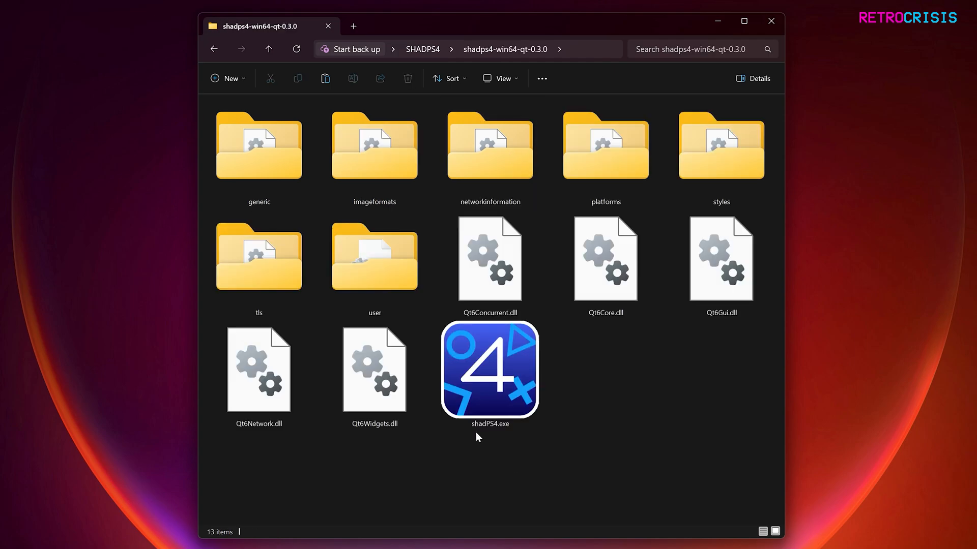
mouse_move(502, 436)
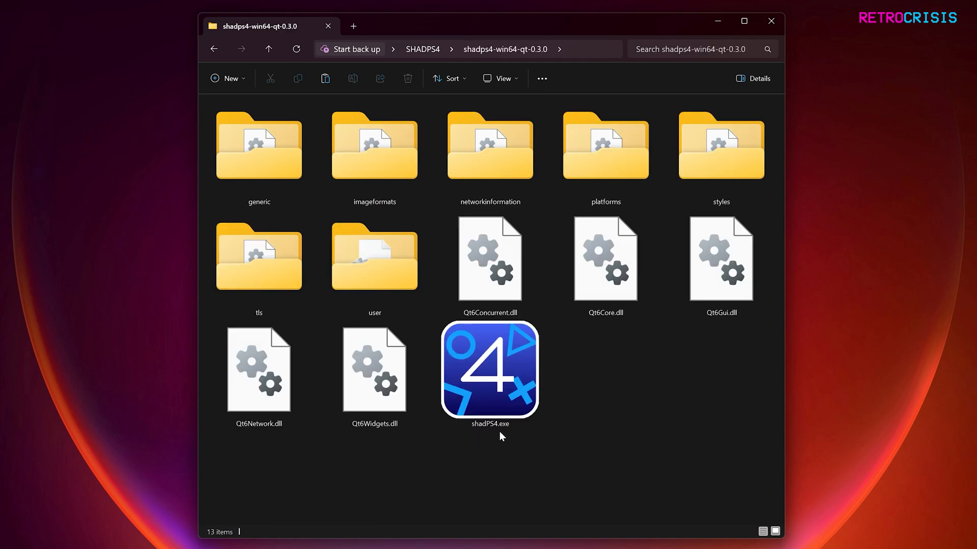
double_click(489, 370)
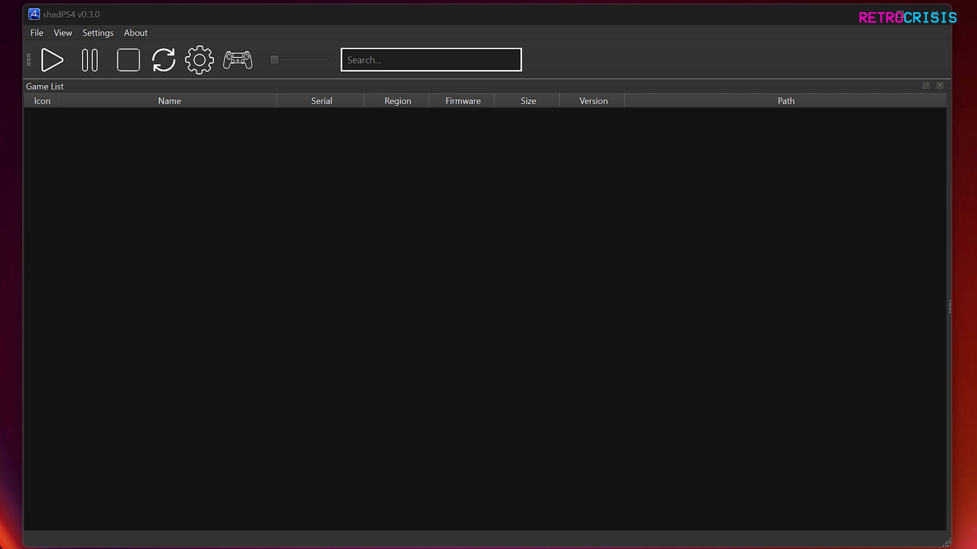
mouse_move(128, 60)
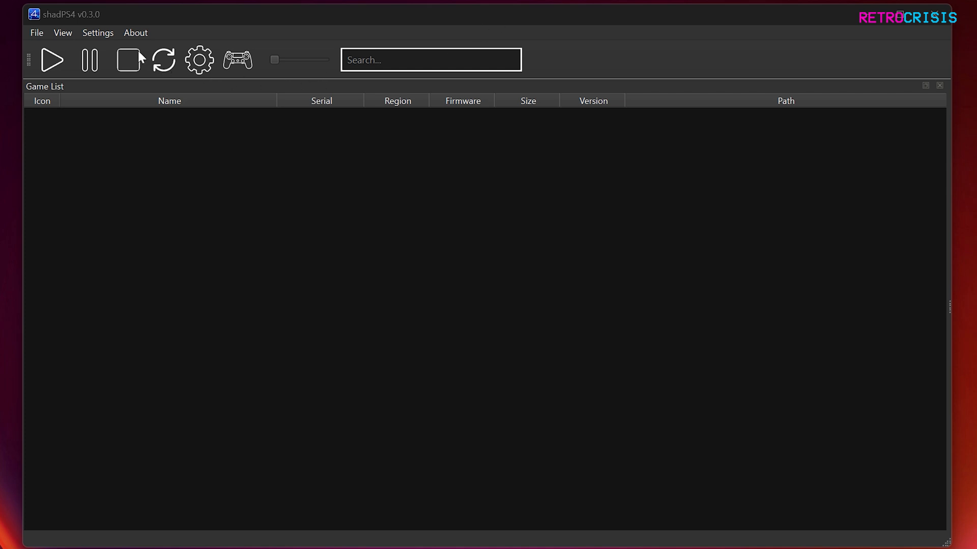
Set shadPS4's game install directory to C:\PS4 PKG and confirm it.
click(97, 32)
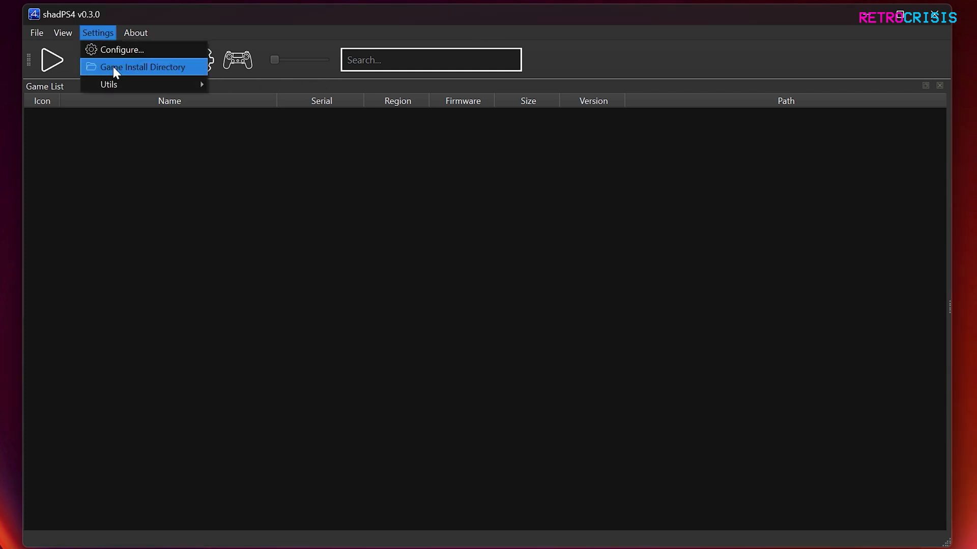
click(143, 67)
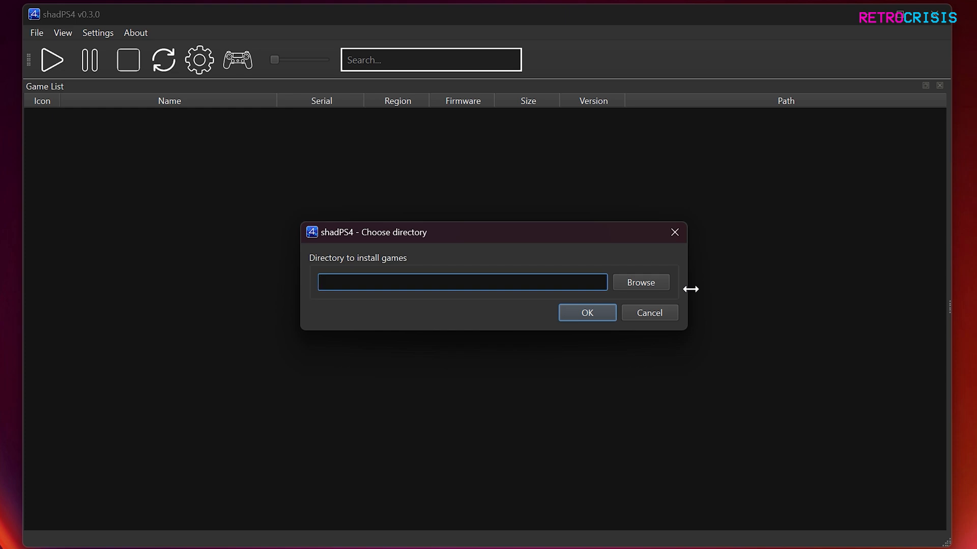
text(C:\PS4 PKG)
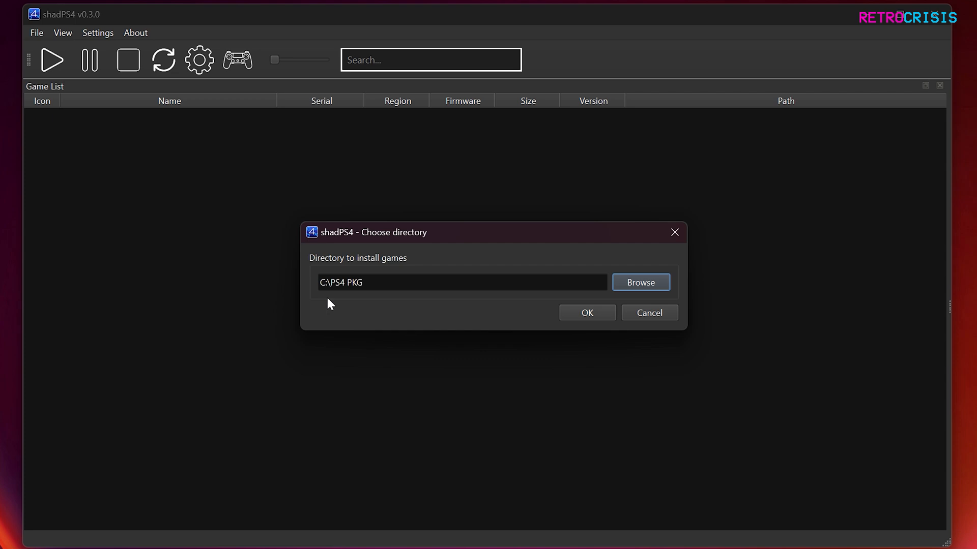
mouse_move(375, 298)
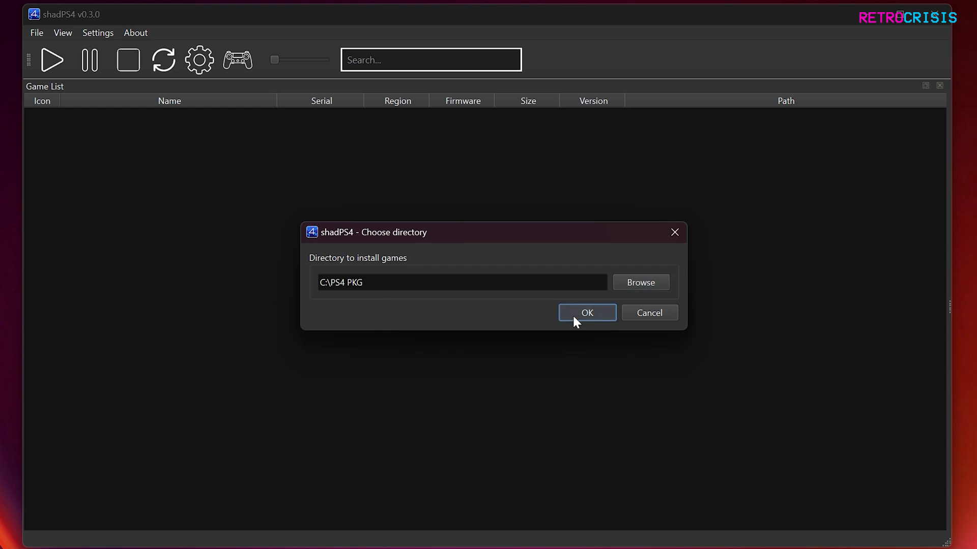
click(585, 313)
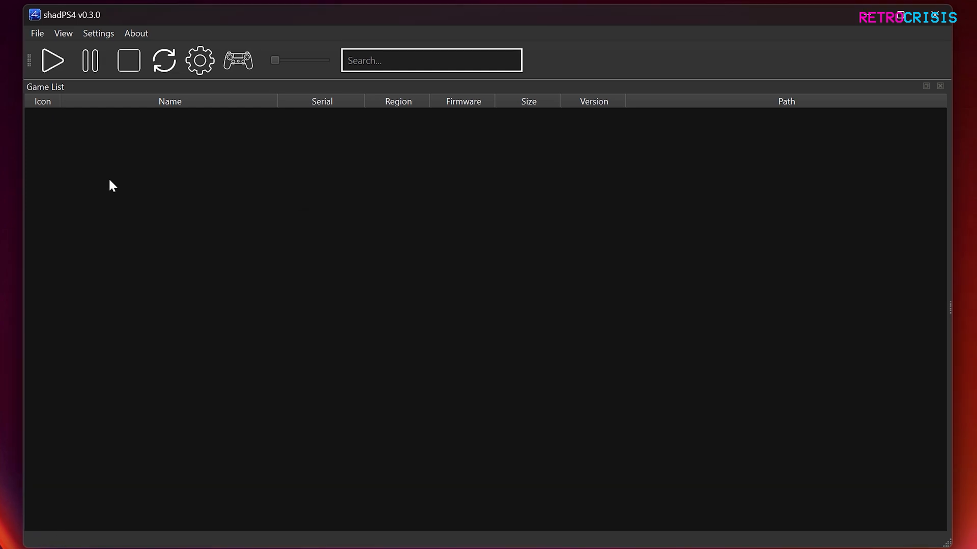
mouse_move(112, 191)
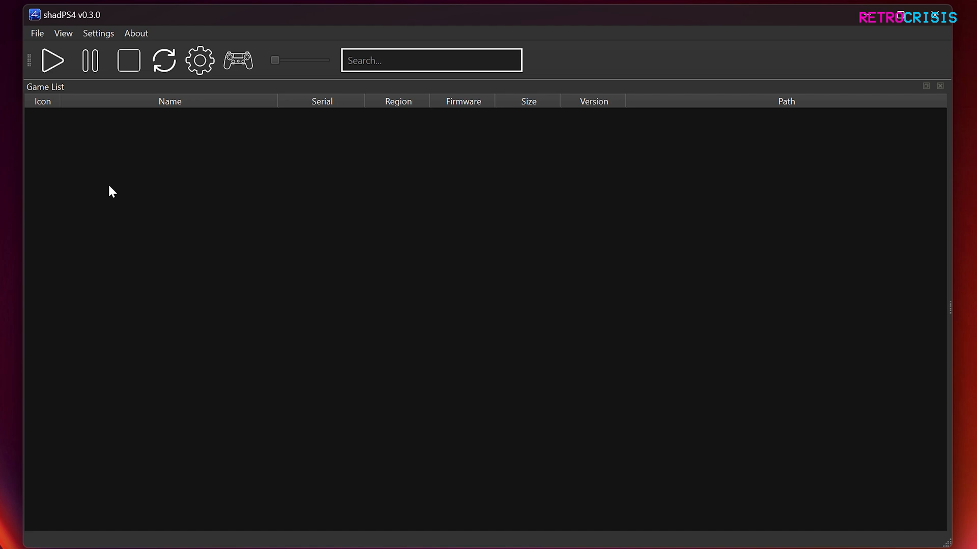
mouse_move(106, 189)
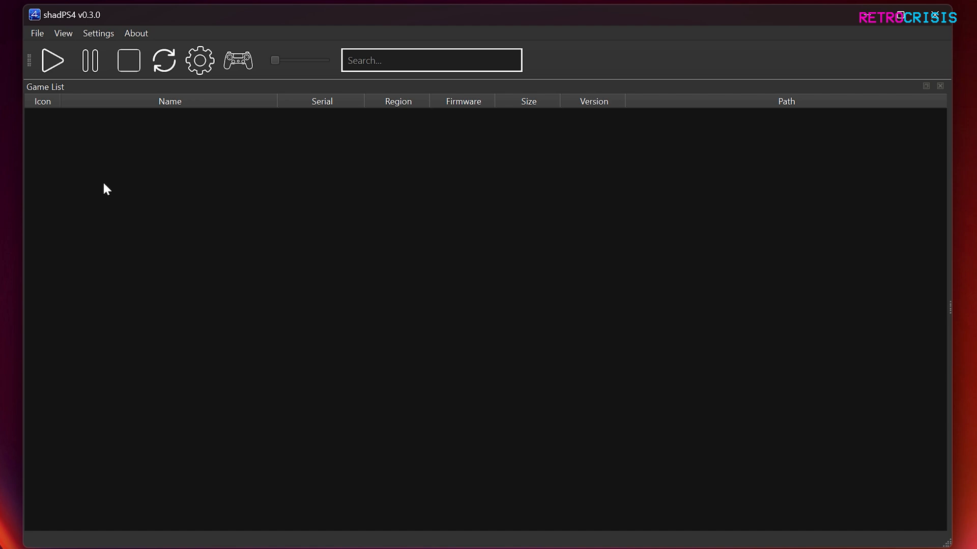
mouse_move(88, 144)
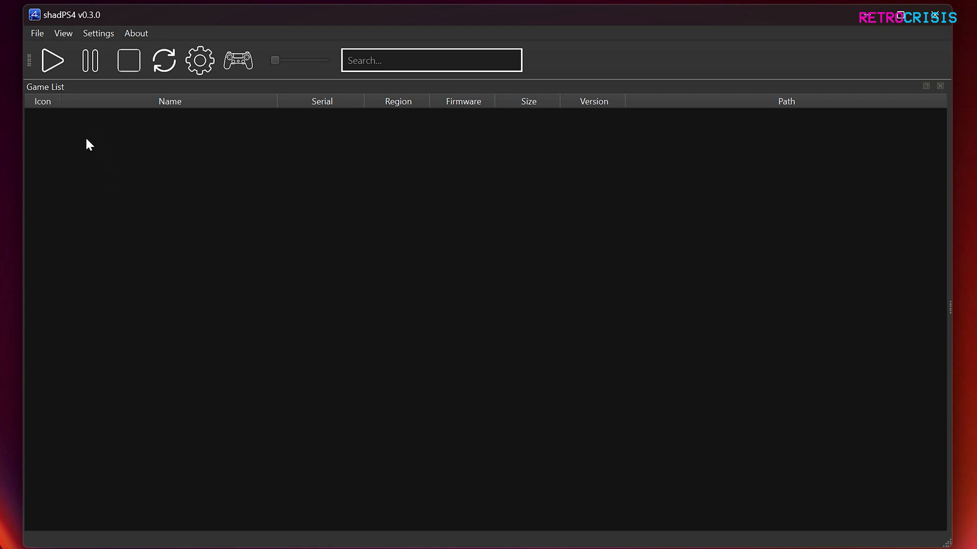
Open shadPS4's File menu to reach Install Packages (PKG).
click(36, 33)
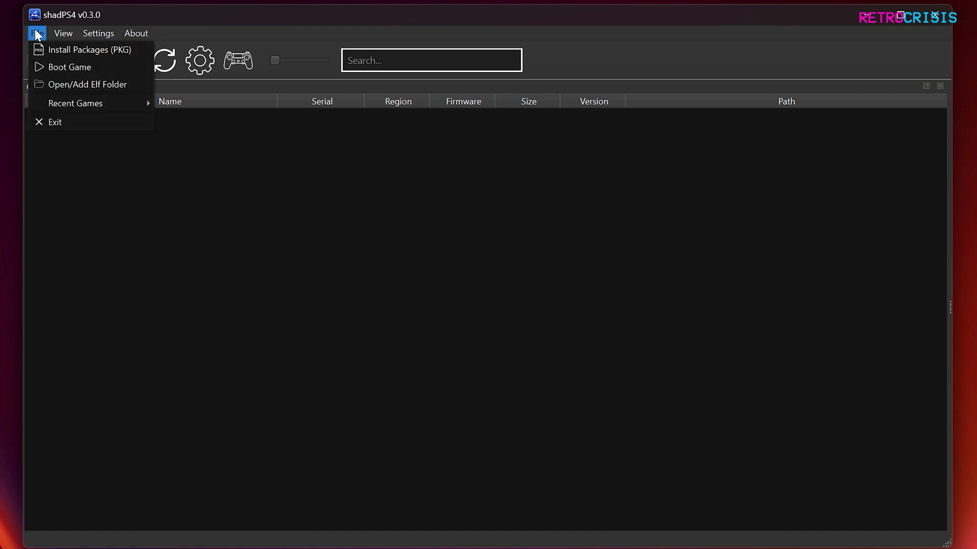
mouse_move(90, 50)
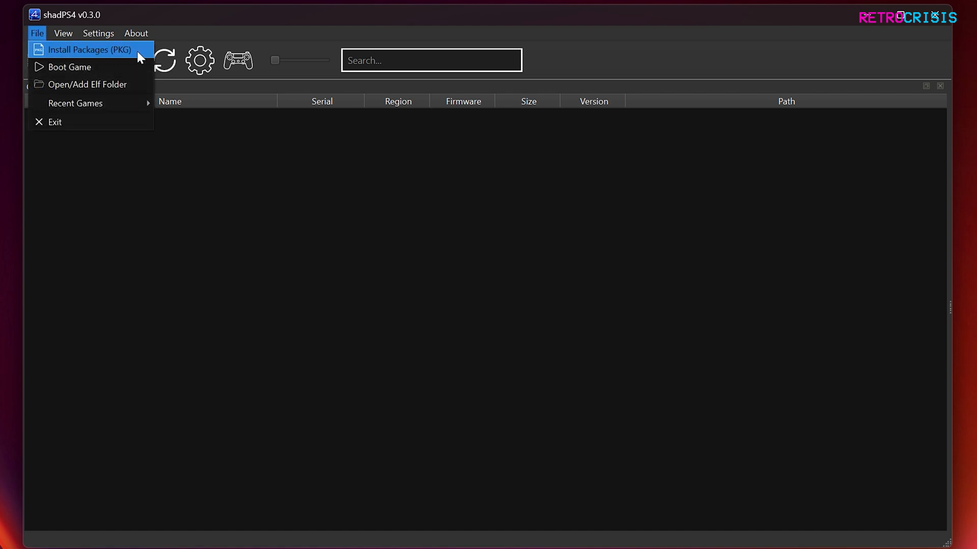
Install the Sonic Mania A0100-V0101 base package and dismiss the Extraction Finished notice.
click(87, 49)
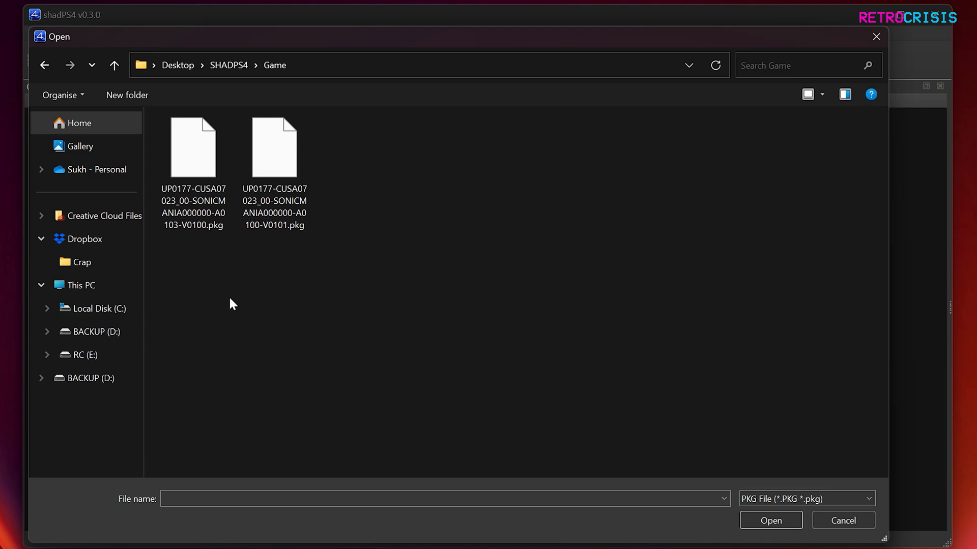
click(274, 148)
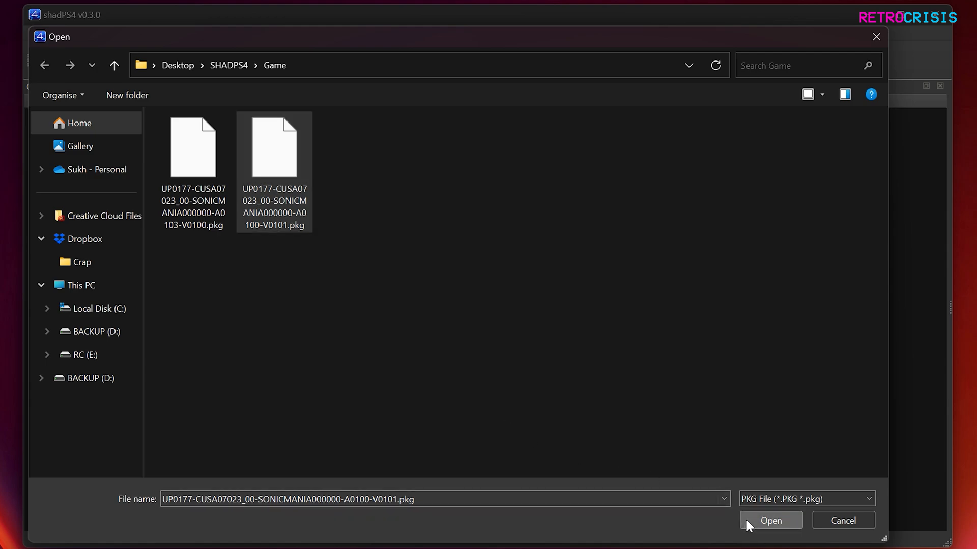
click(770, 520)
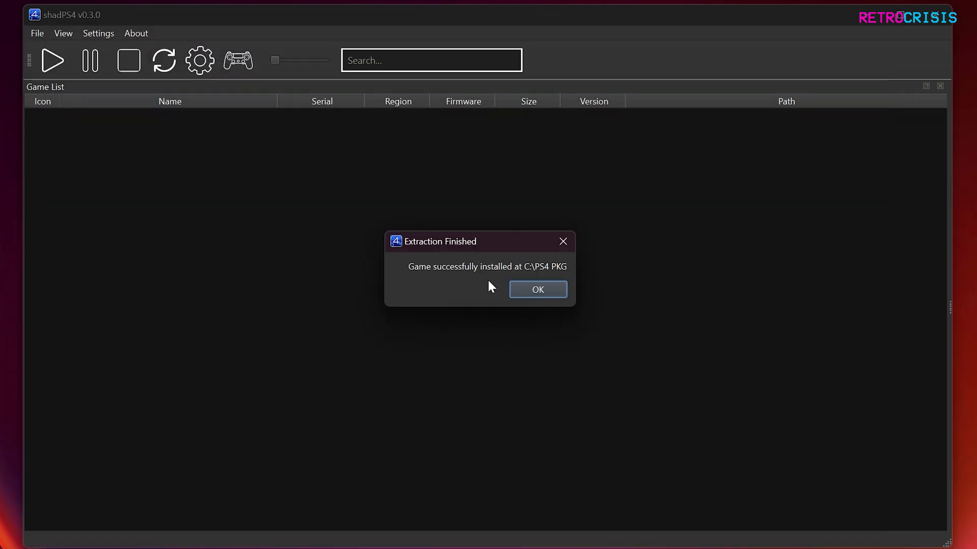
click(538, 289)
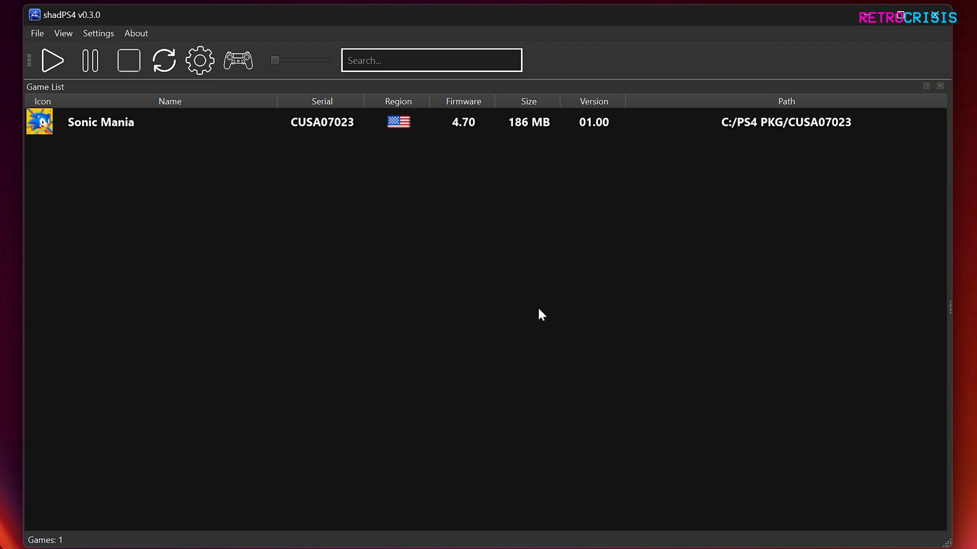
mouse_move(131, 177)
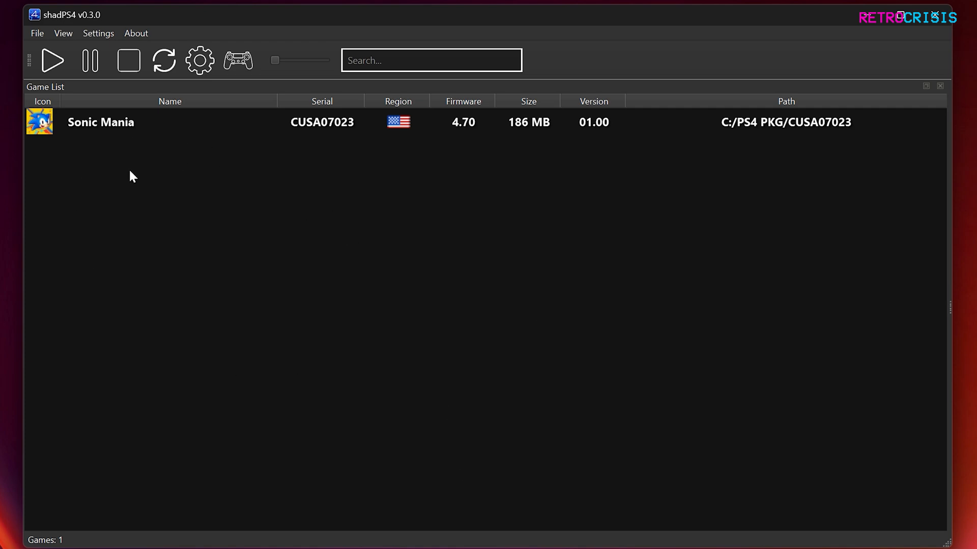
mouse_move(139, 191)
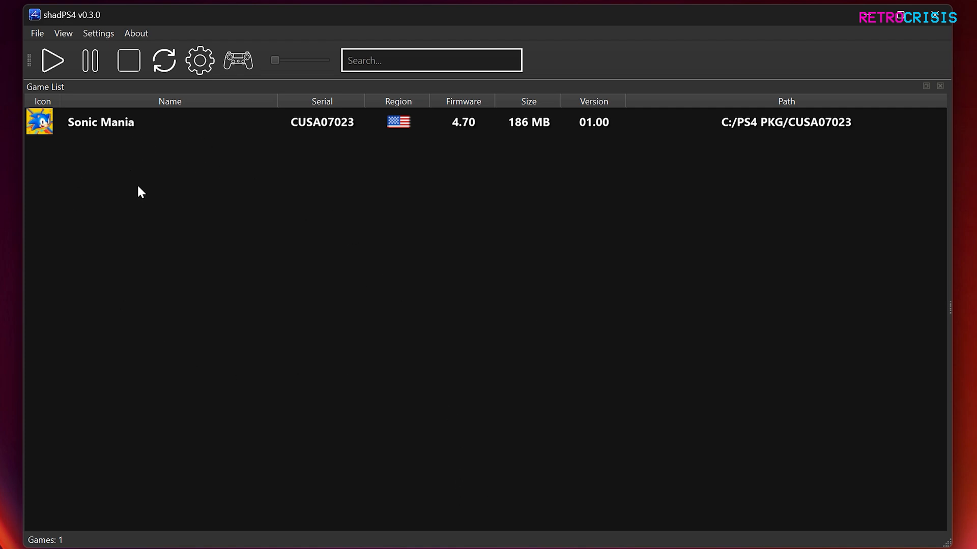
click(36, 33)
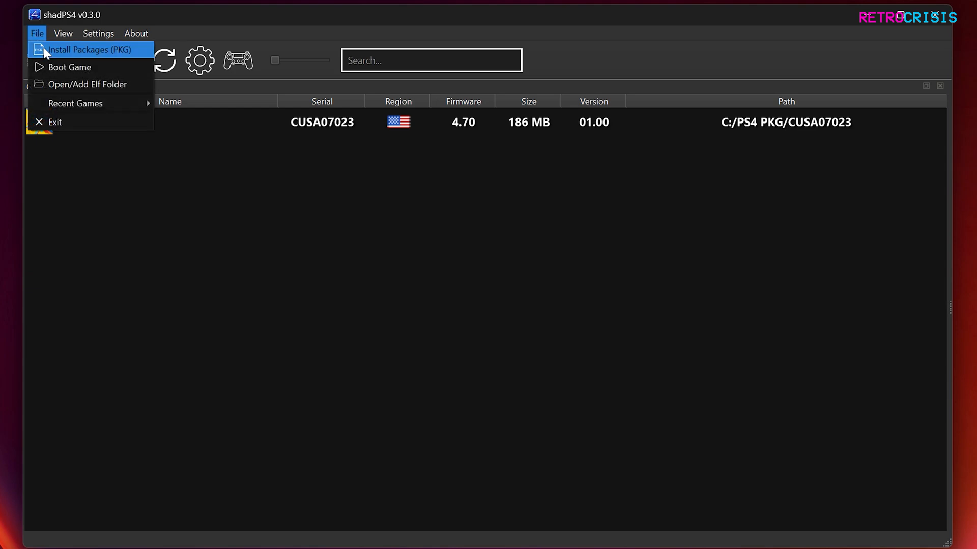
Install the A0103-V0100 patch package so Sonic Mania shows version 01.03.
click(91, 49)
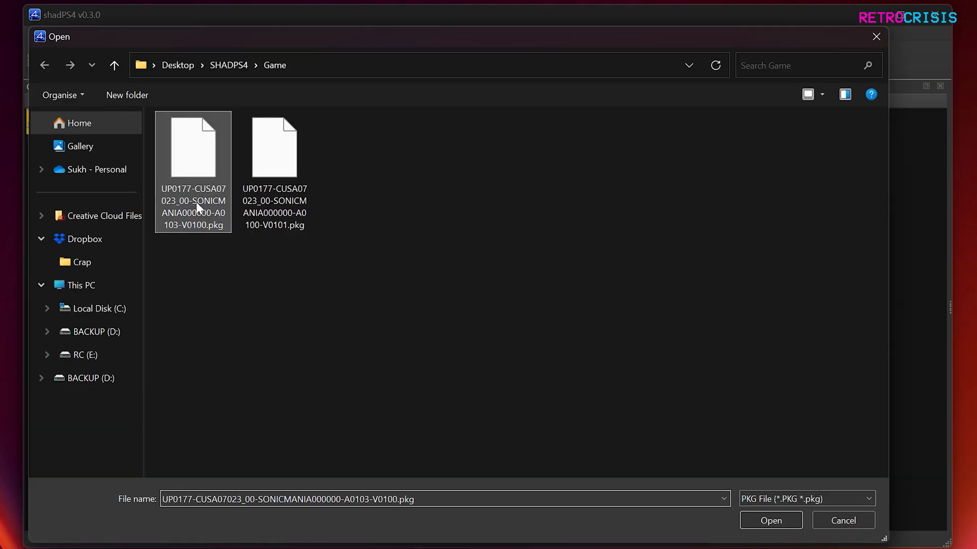
click(769, 520)
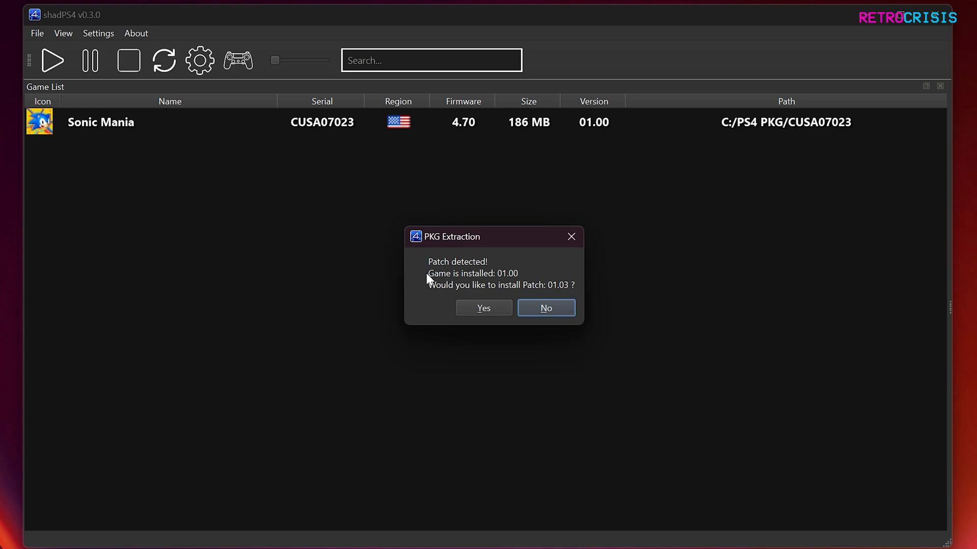
mouse_move(489, 297)
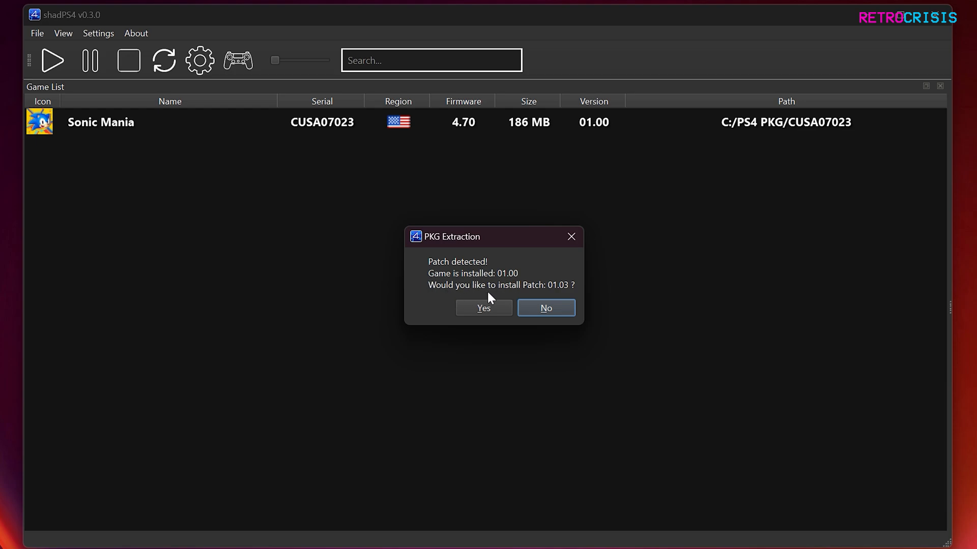
mouse_move(567, 297)
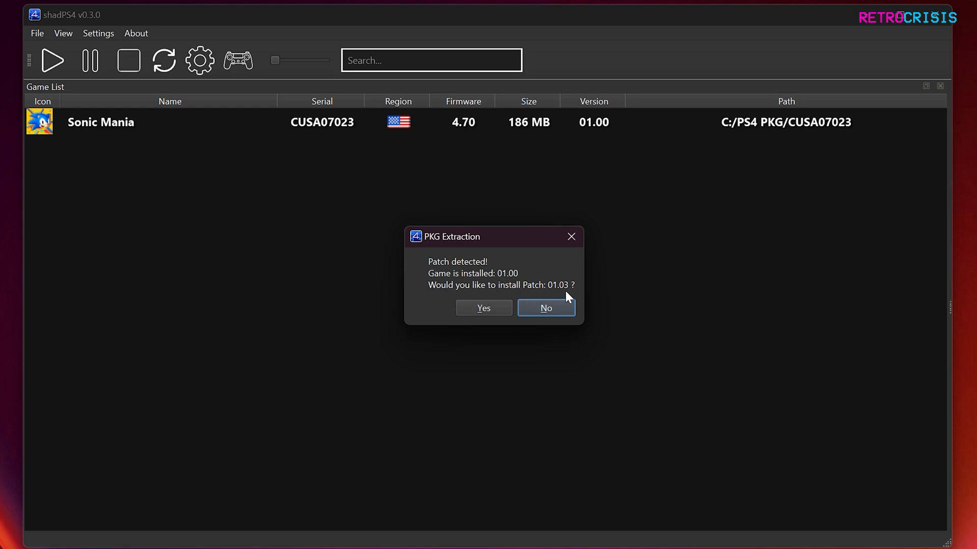
mouse_move(616, 135)
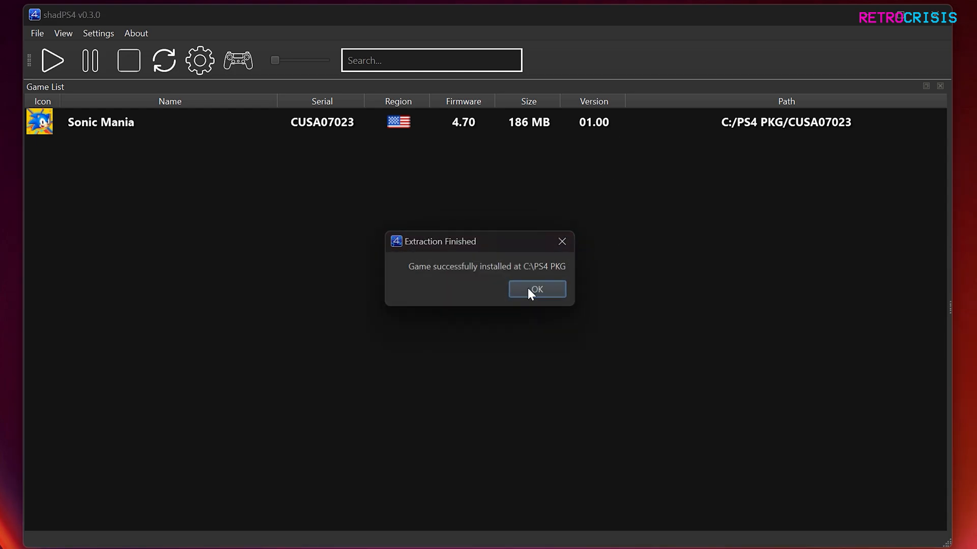
click(536, 289)
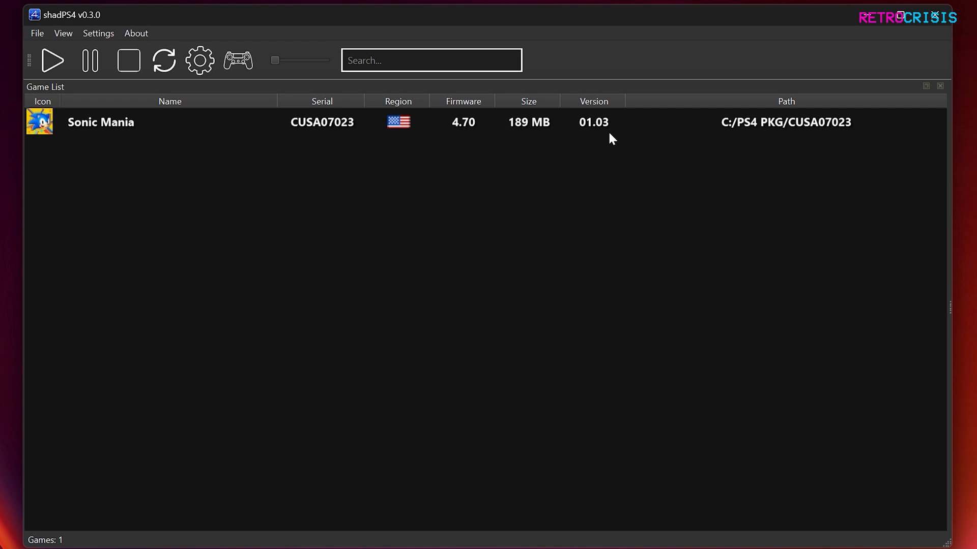
mouse_move(591, 142)
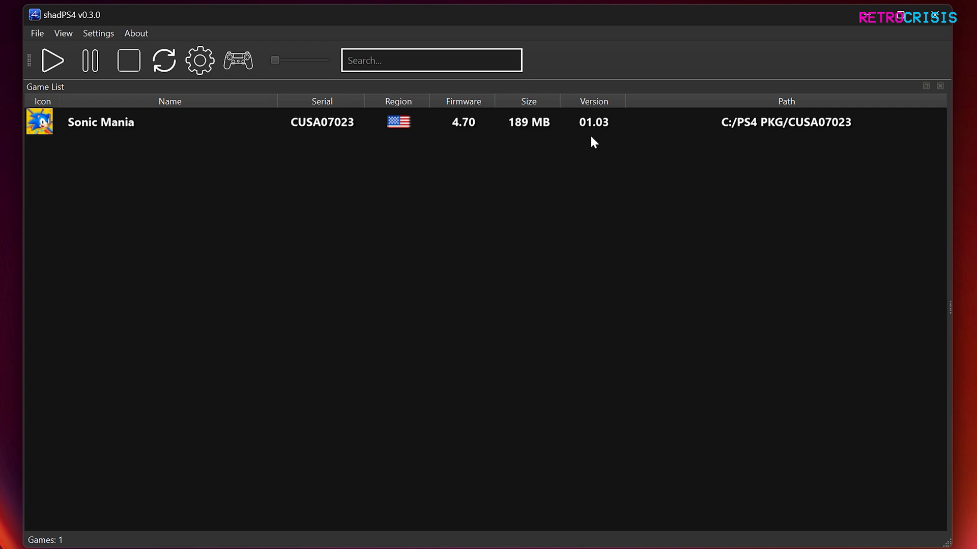
click(98, 33)
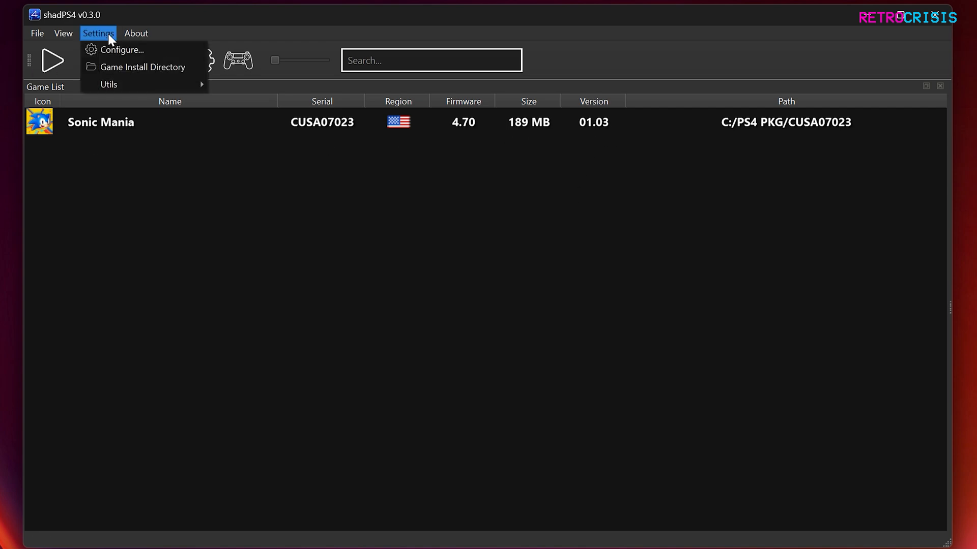
Check the Graphics tab shows 1280×720 on the RTX 2060 and save the configuration.
click(122, 50)
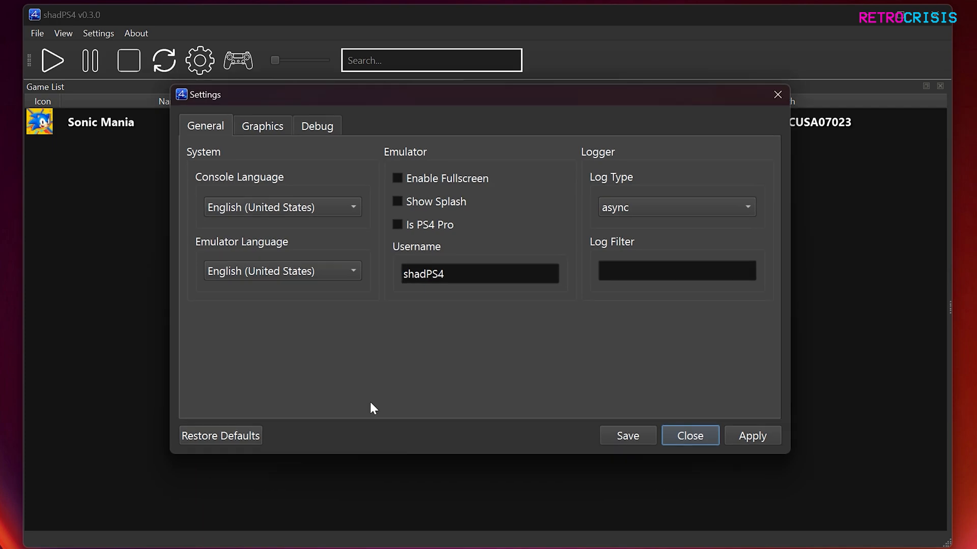
mouse_move(330, 348)
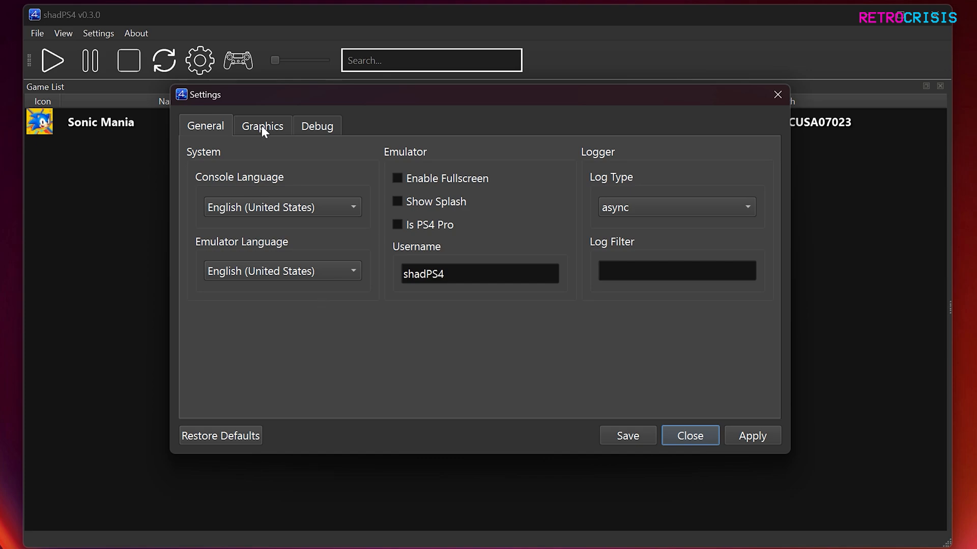
click(262, 125)
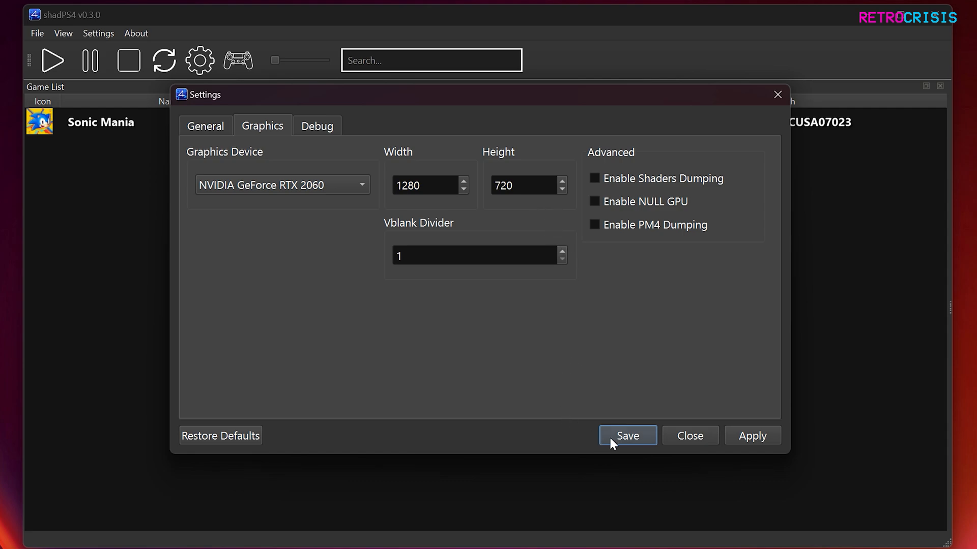
click(626, 435)
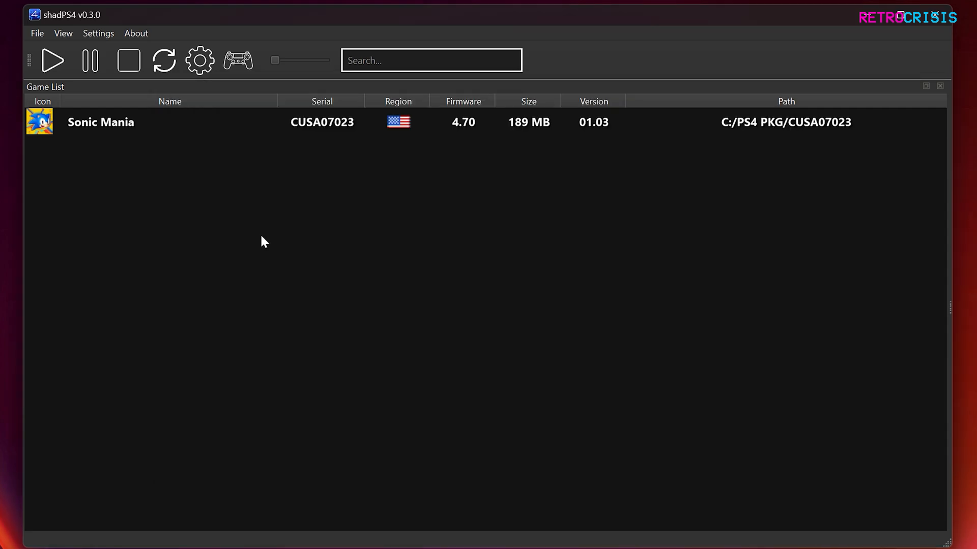
mouse_move(237, 130)
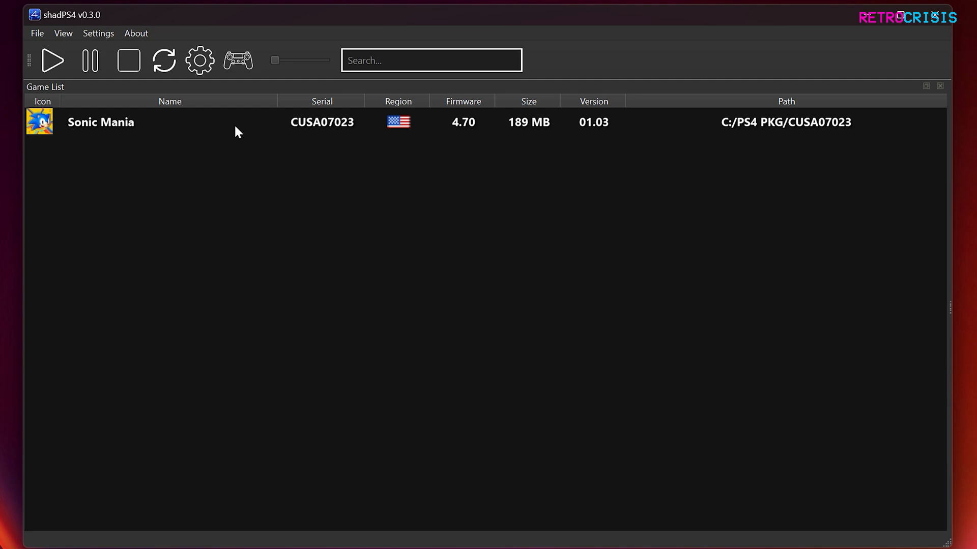
mouse_move(84, 124)
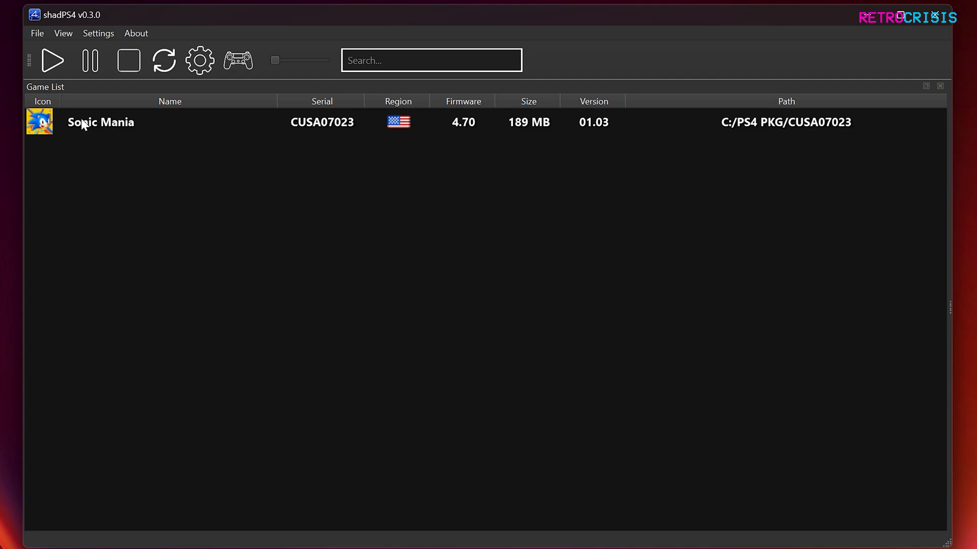